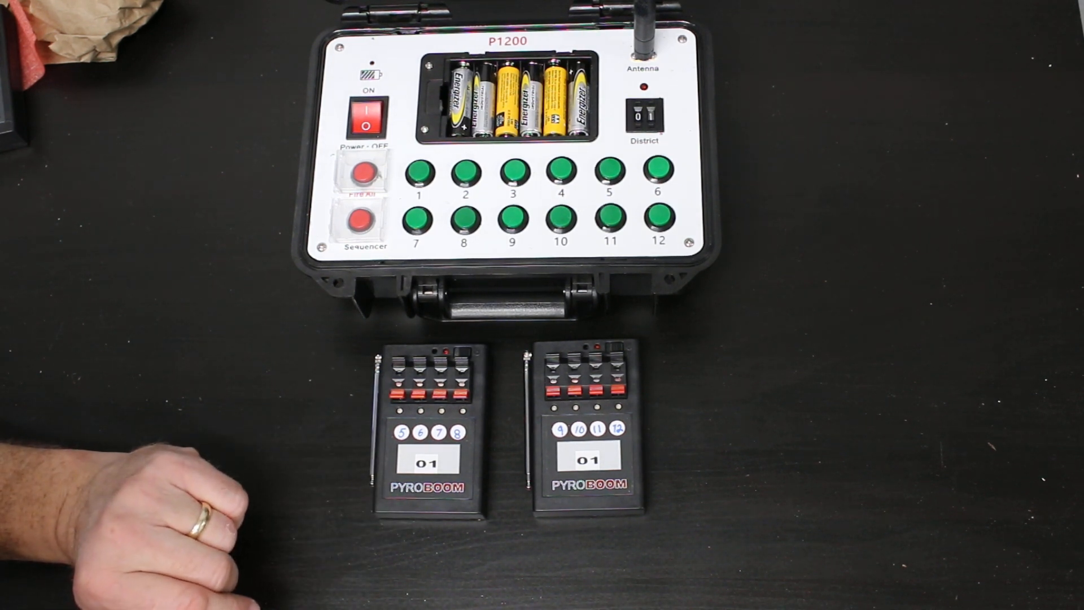
mouse_move(207, 429)
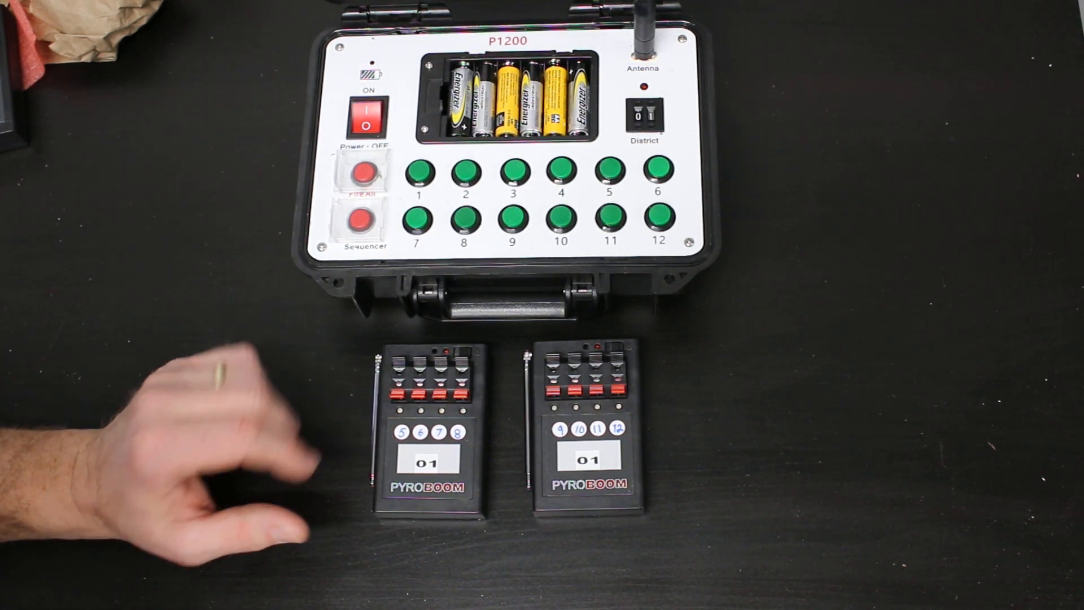